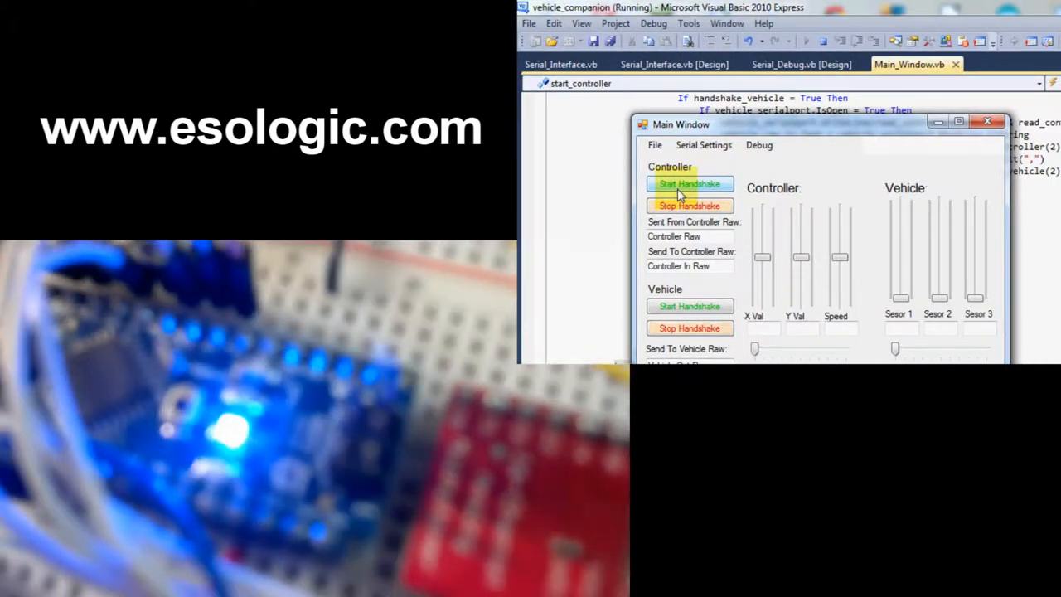
- Start the controller handshake so live readings appear: X 88, Y 90, speed 72
left_click(690, 183)
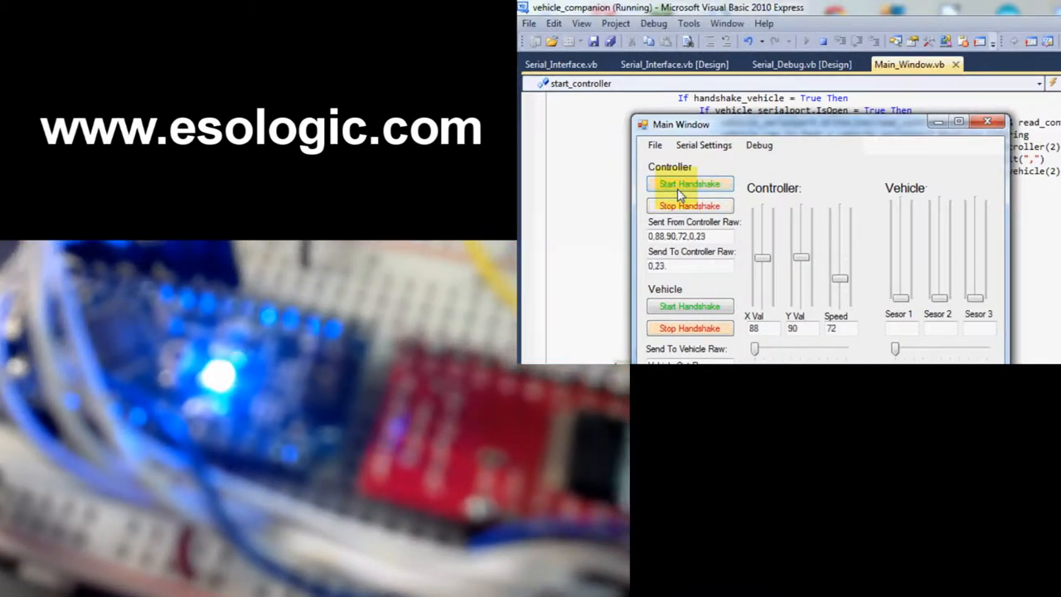